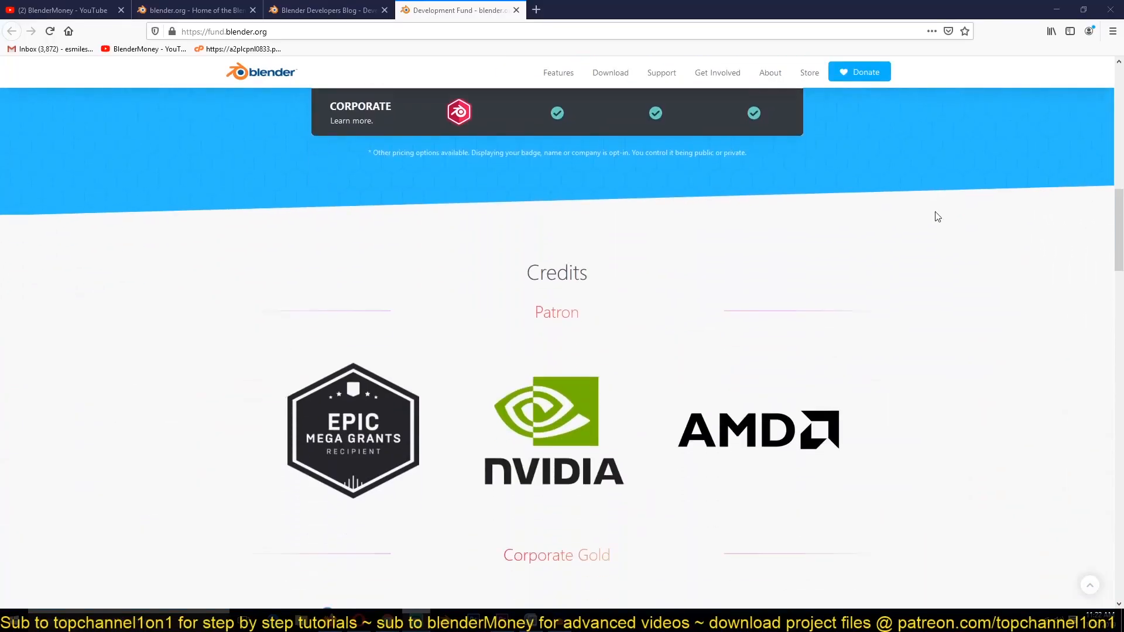
Scroll the credits from the Patron logos through all sponsor tiers to the footer
scroll("down", 3)
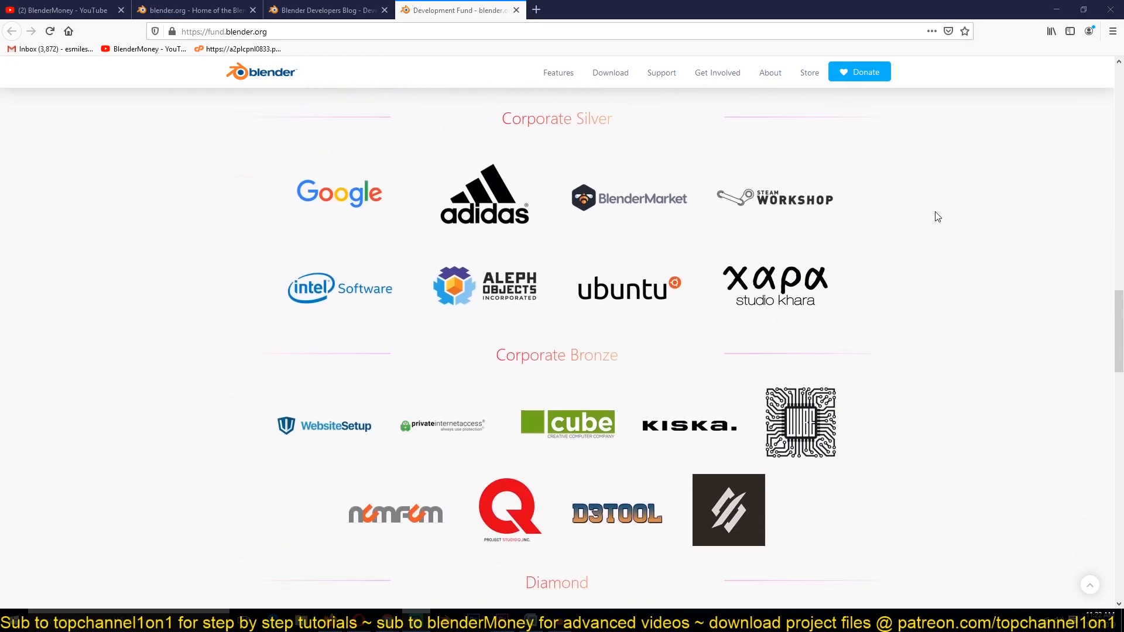
scroll("down", 3)
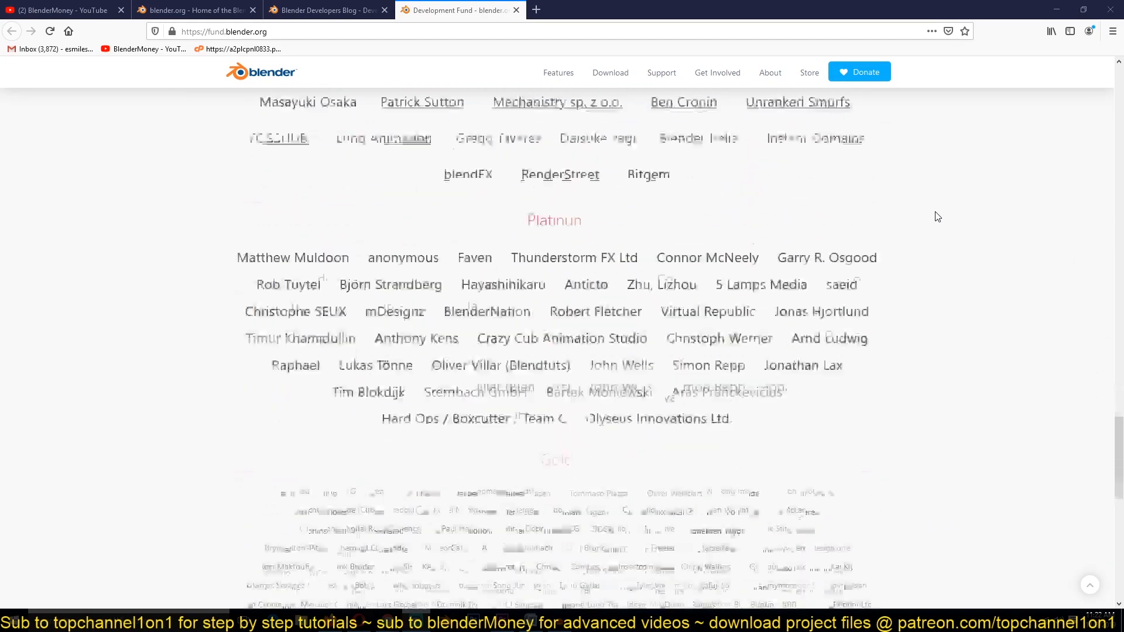
scroll("down", 3)
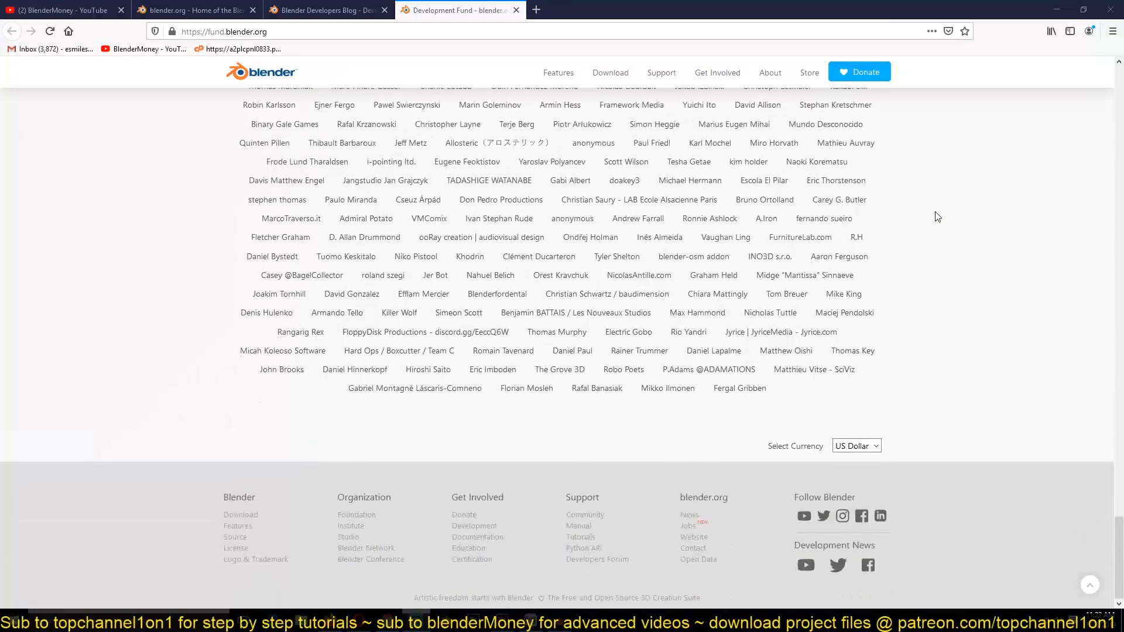
scroll("up", 3)
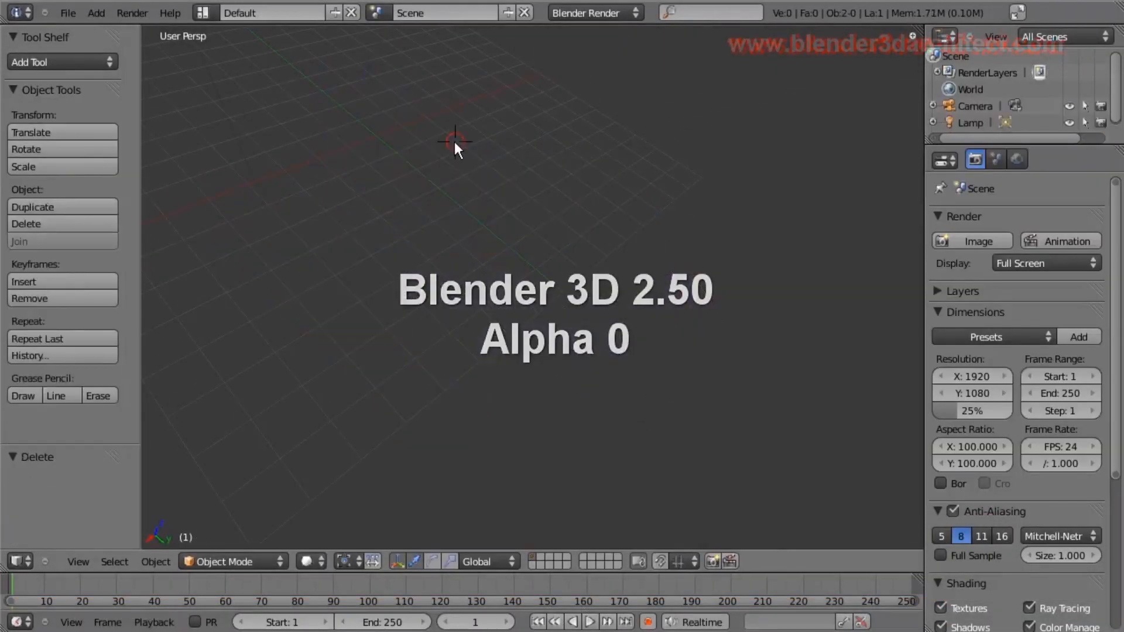
key("Tab")
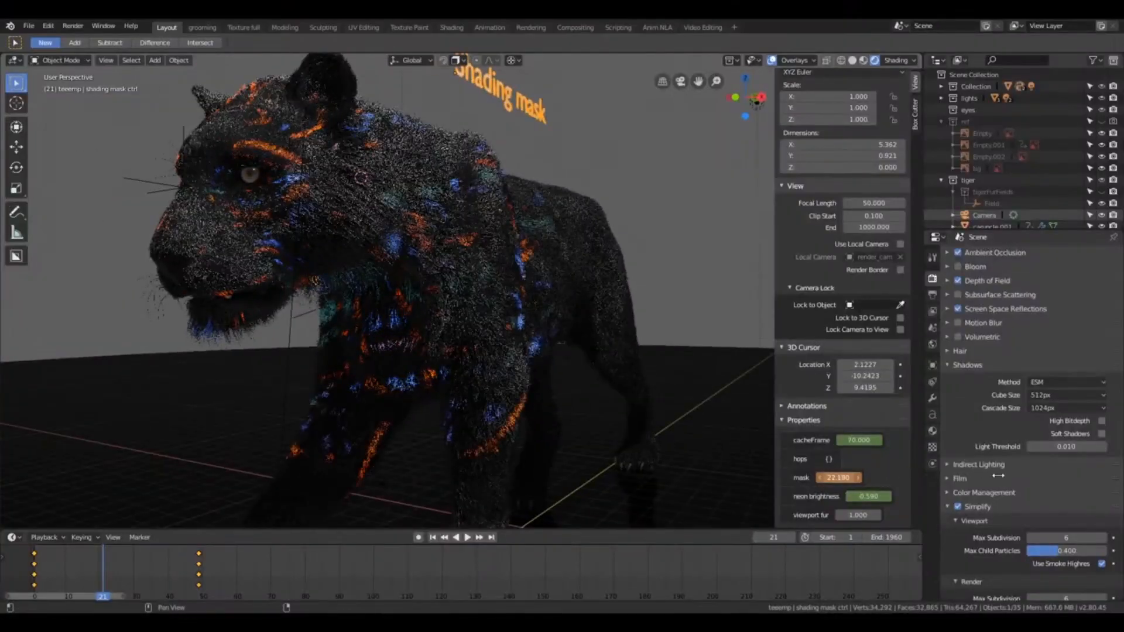
left_click(203, 13)
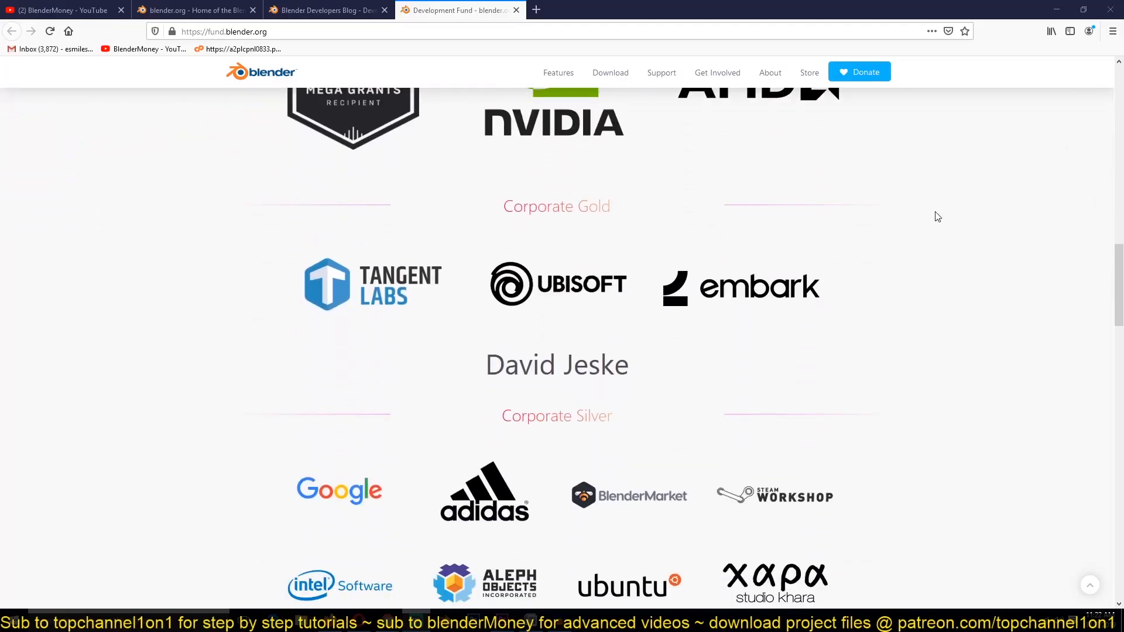
scroll("down", 3)
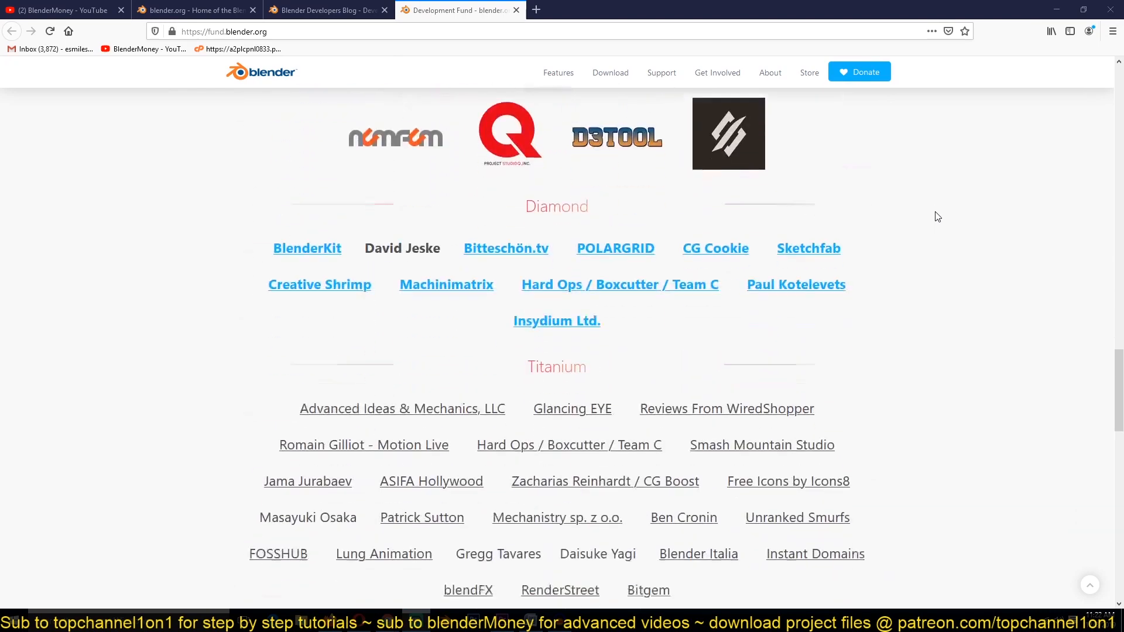
scroll("down", 3)
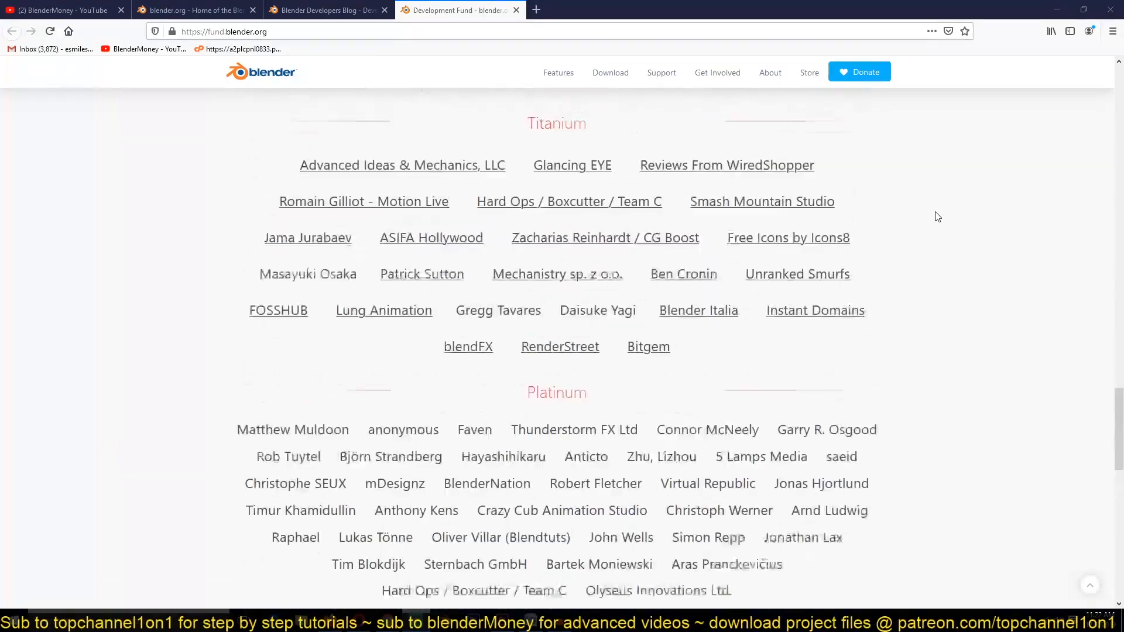
scroll("up", 3)
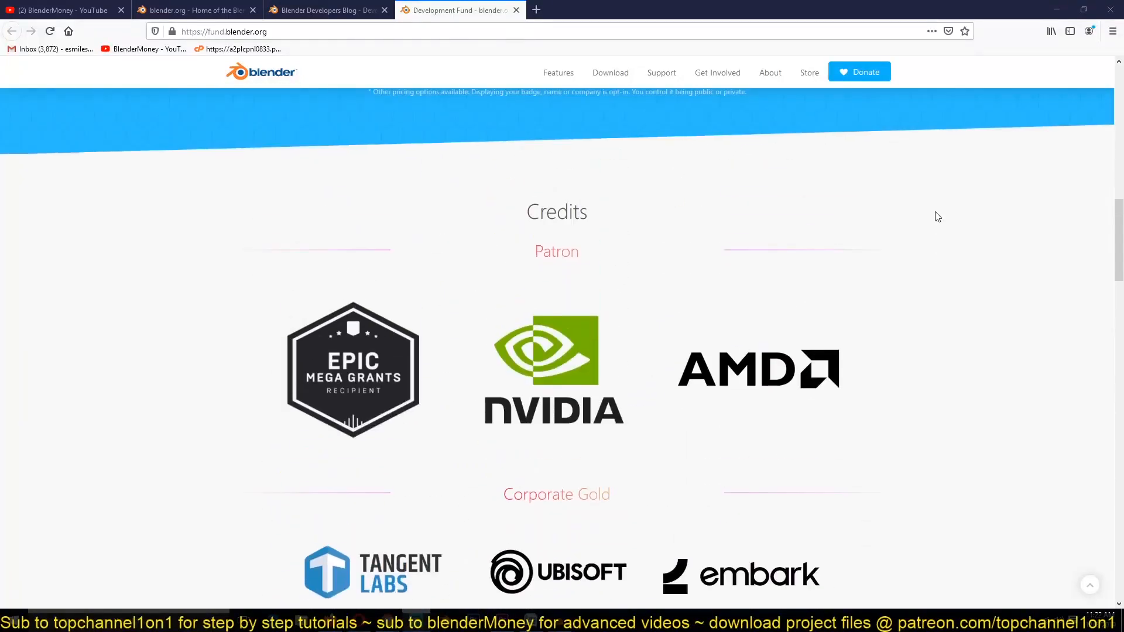
scroll("up", 3)
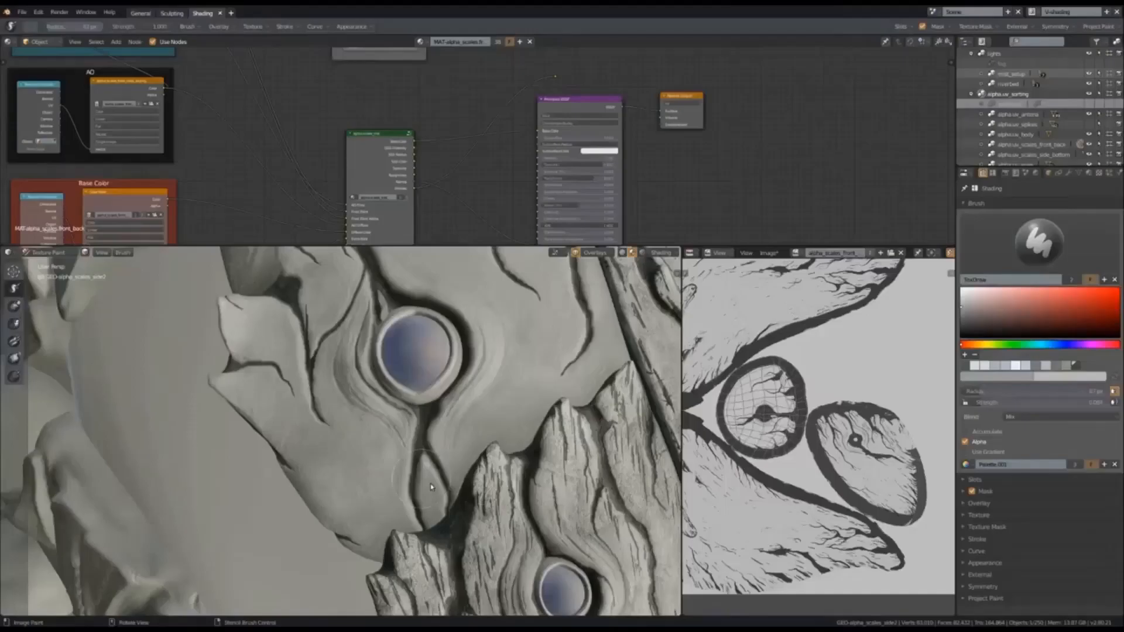
left_click(172, 12)
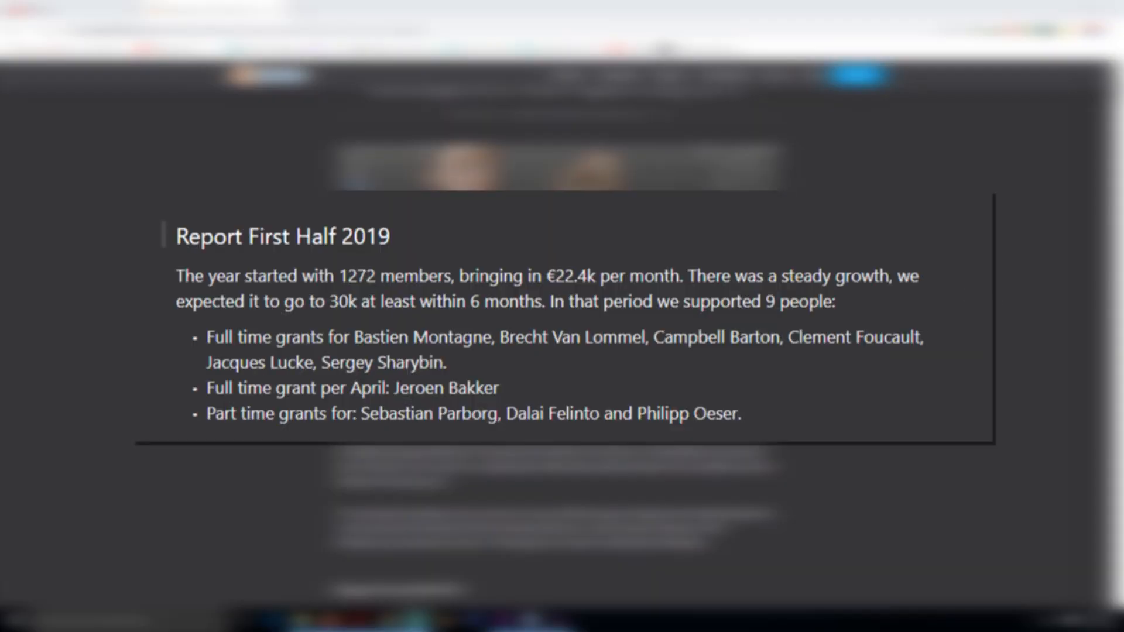
Scroll the July 2019 Development Fund Report down to the Report First Half 2019 heading
scroll("up", 3)
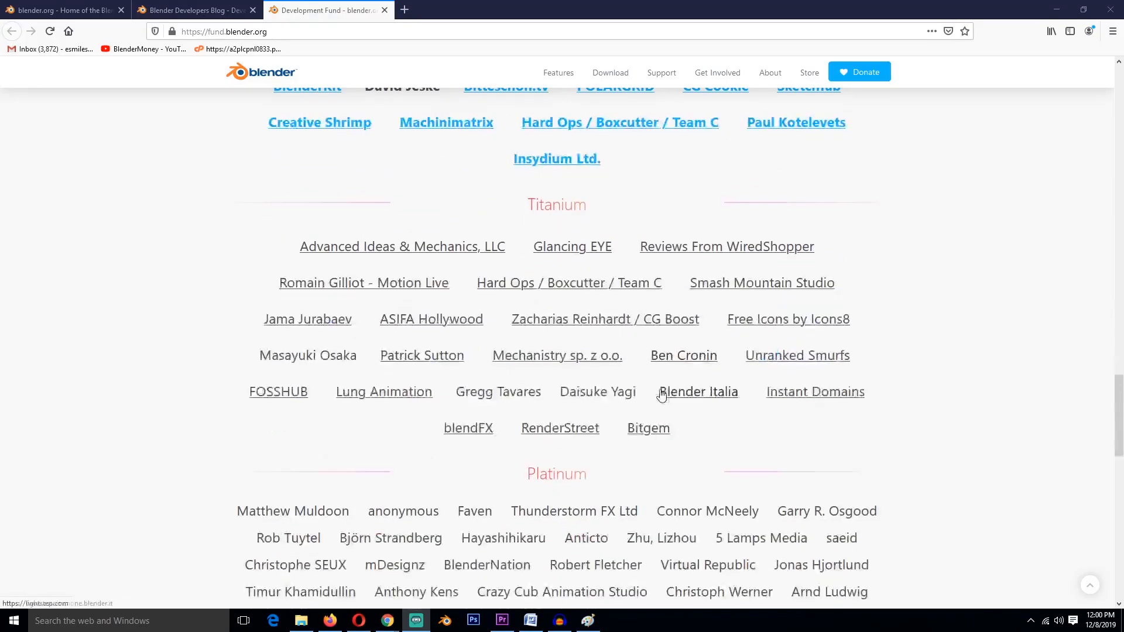
scroll("up", 3)
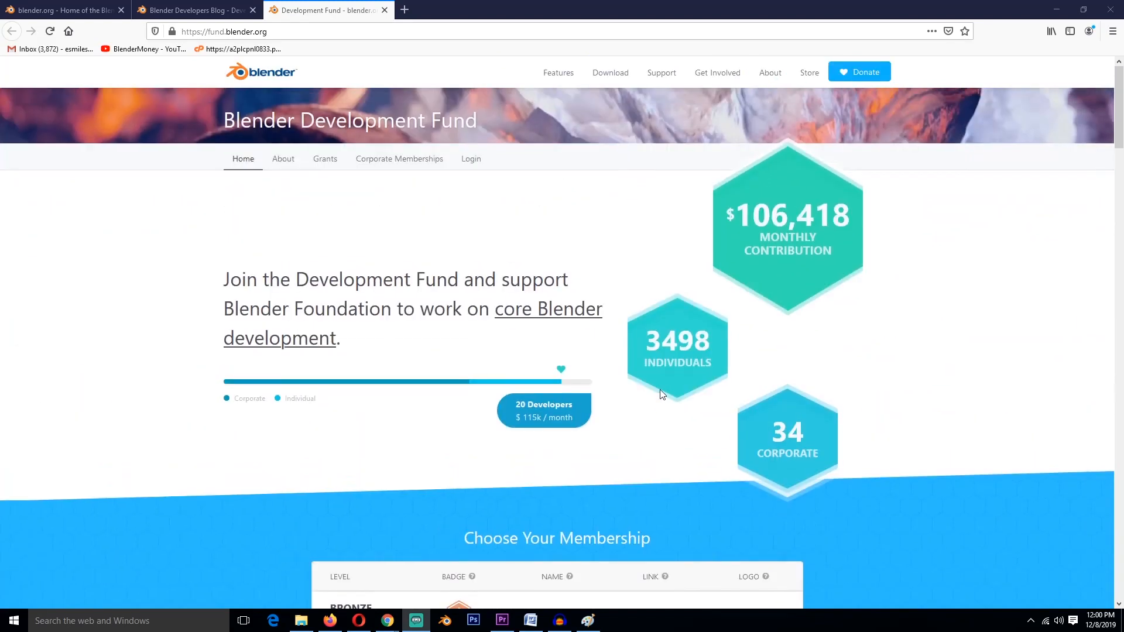
mouse_move(670, 408)
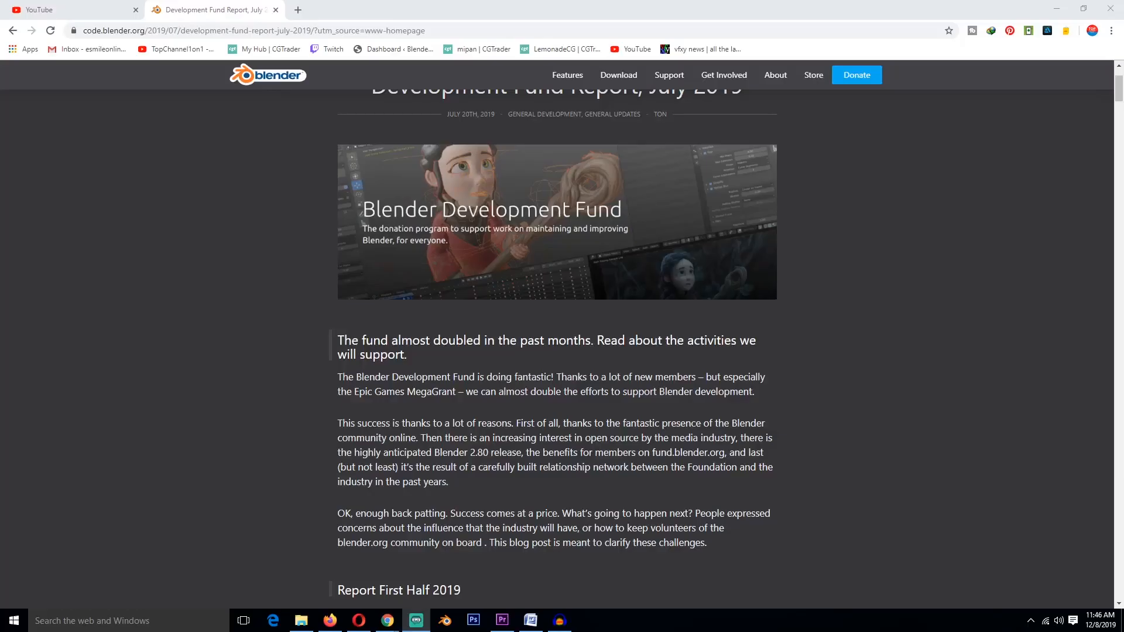
scroll("down", 3)
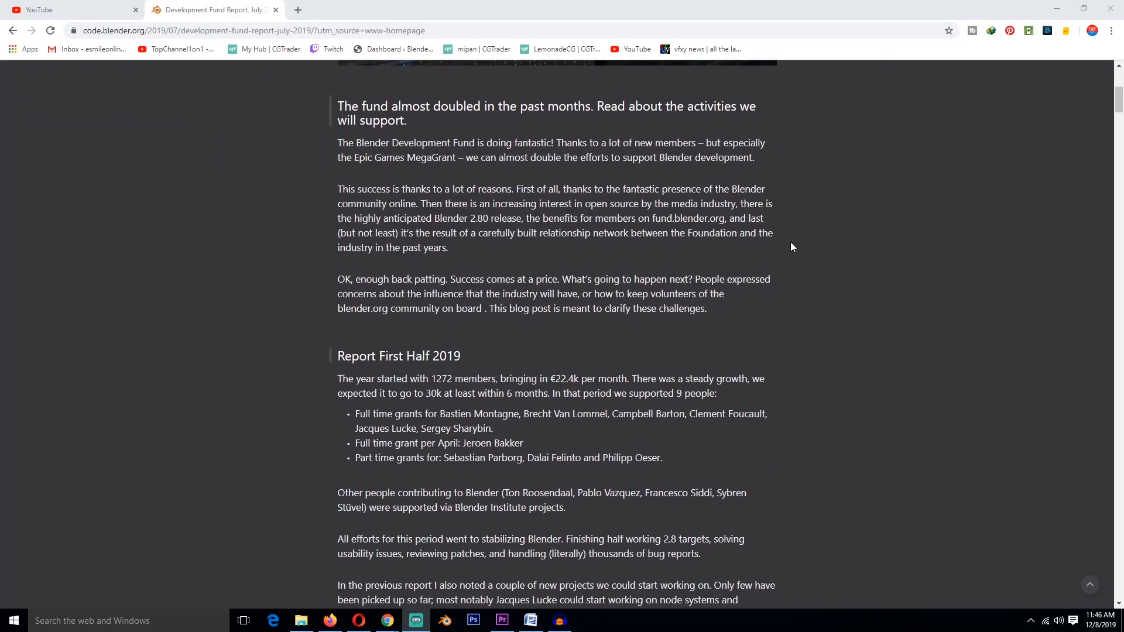
scroll("down", 3)
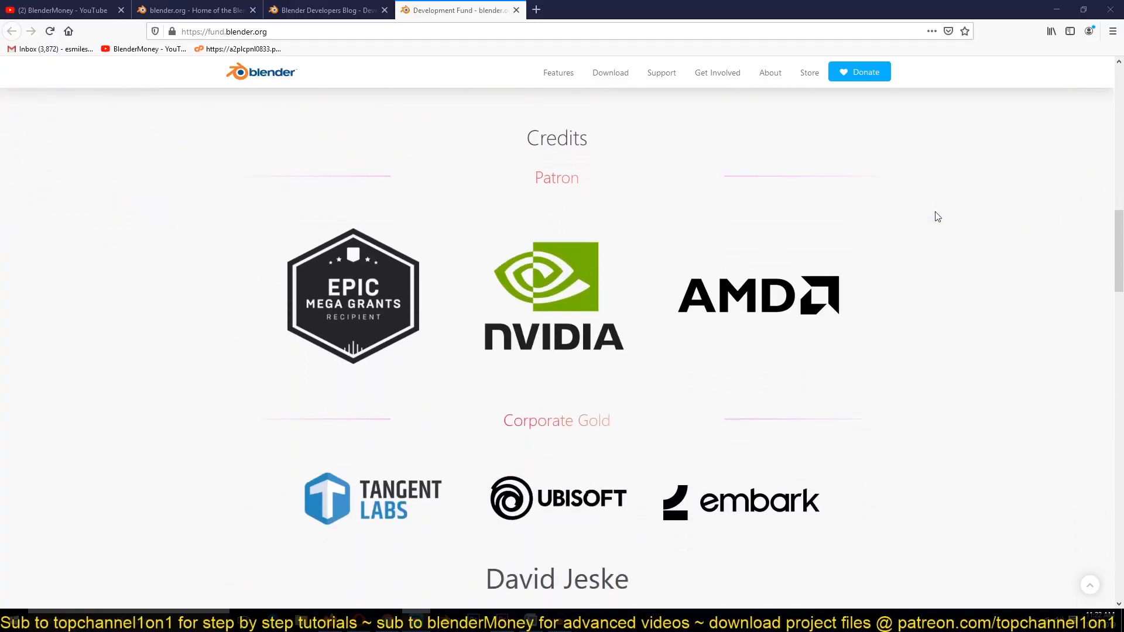
Scroll from Corporate Gold through the Gold sponsor list to the currency selector at the bottom
scroll("down", 3)
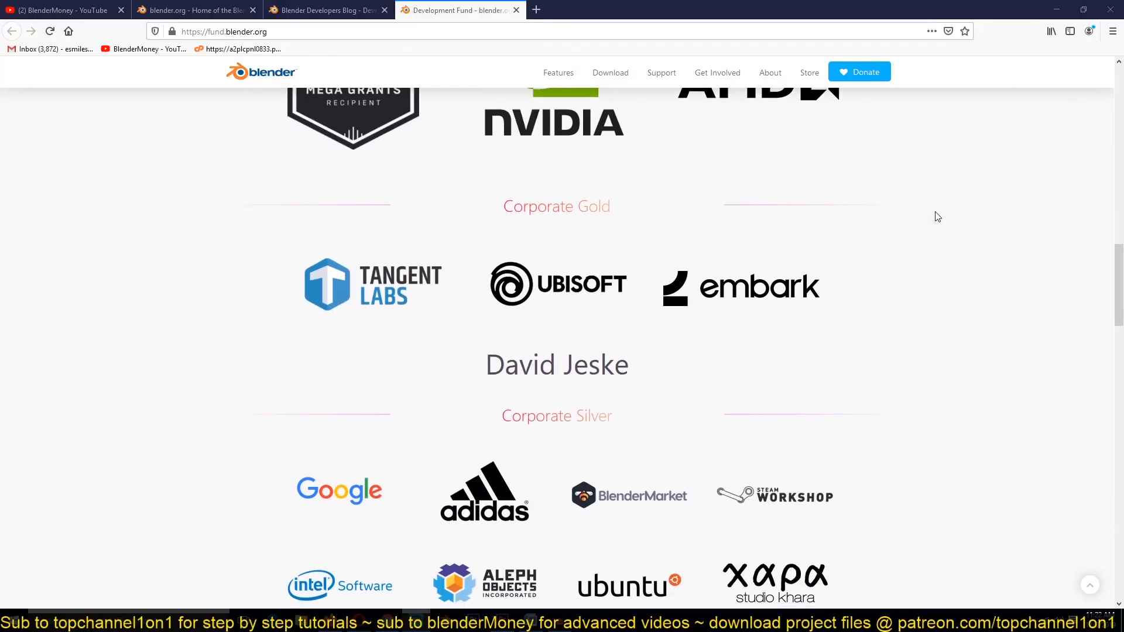
scroll("down", 3)
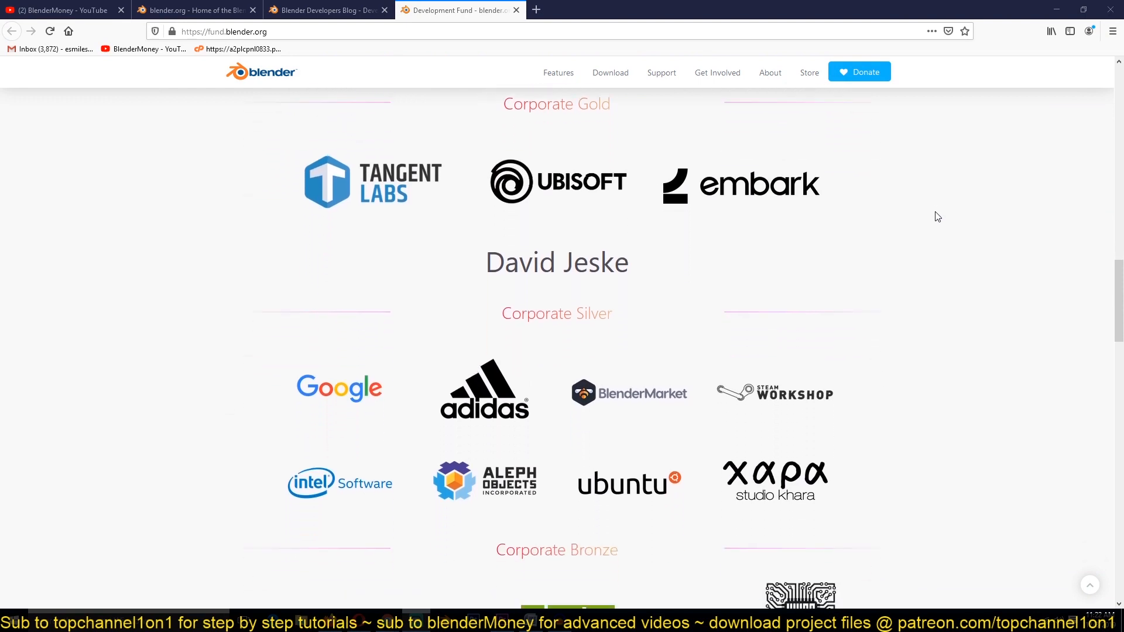
scroll("down", 3)
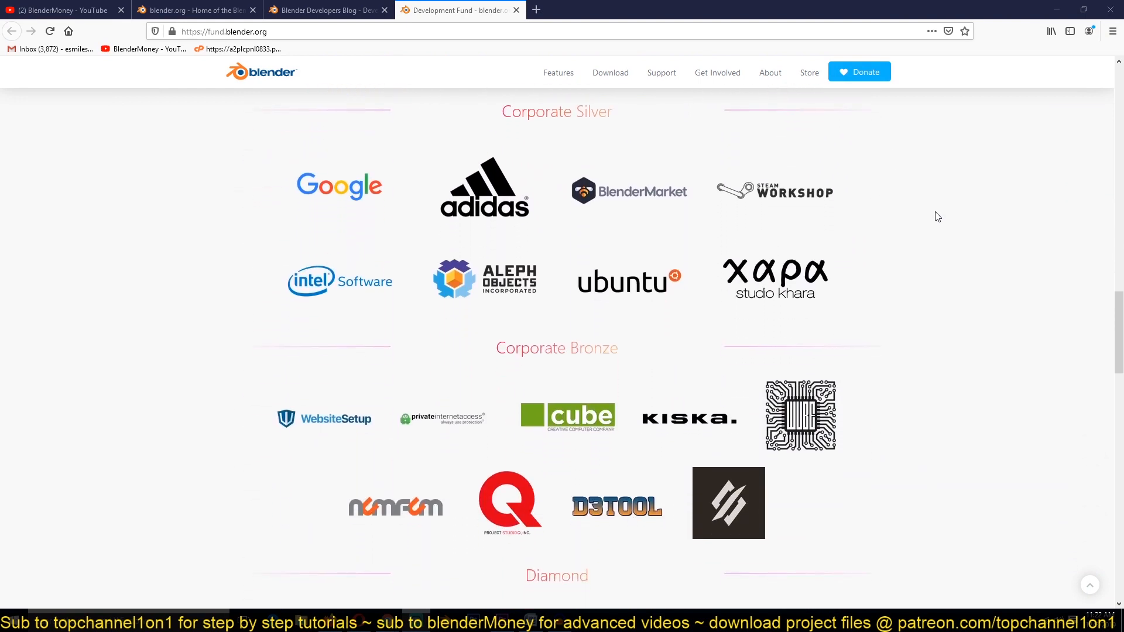
scroll("down", 3)
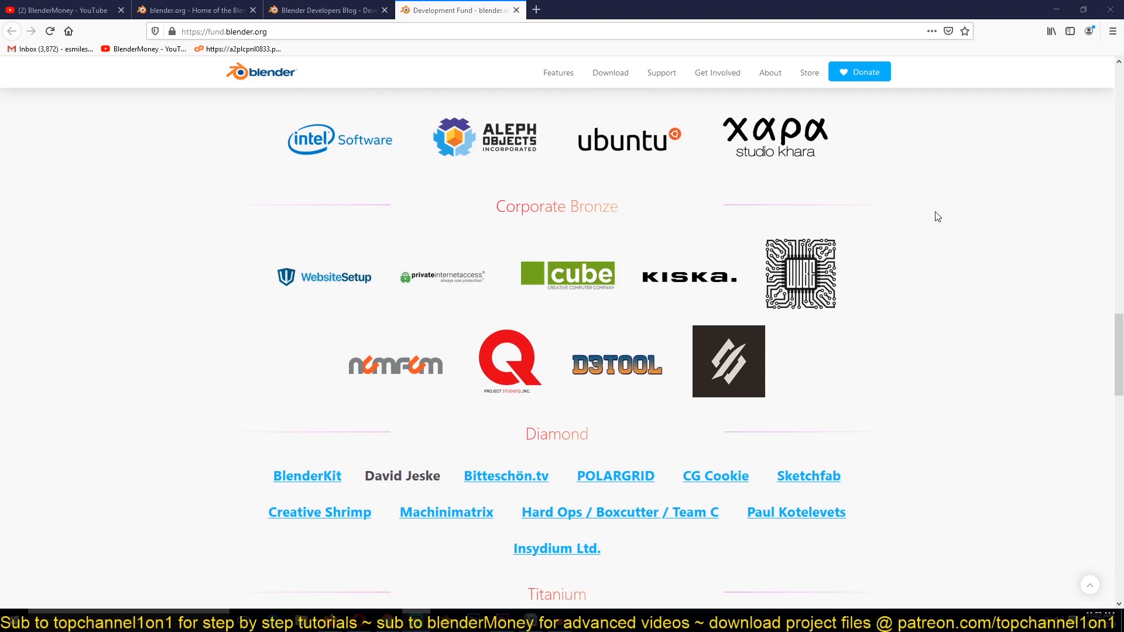
scroll("down", 3)
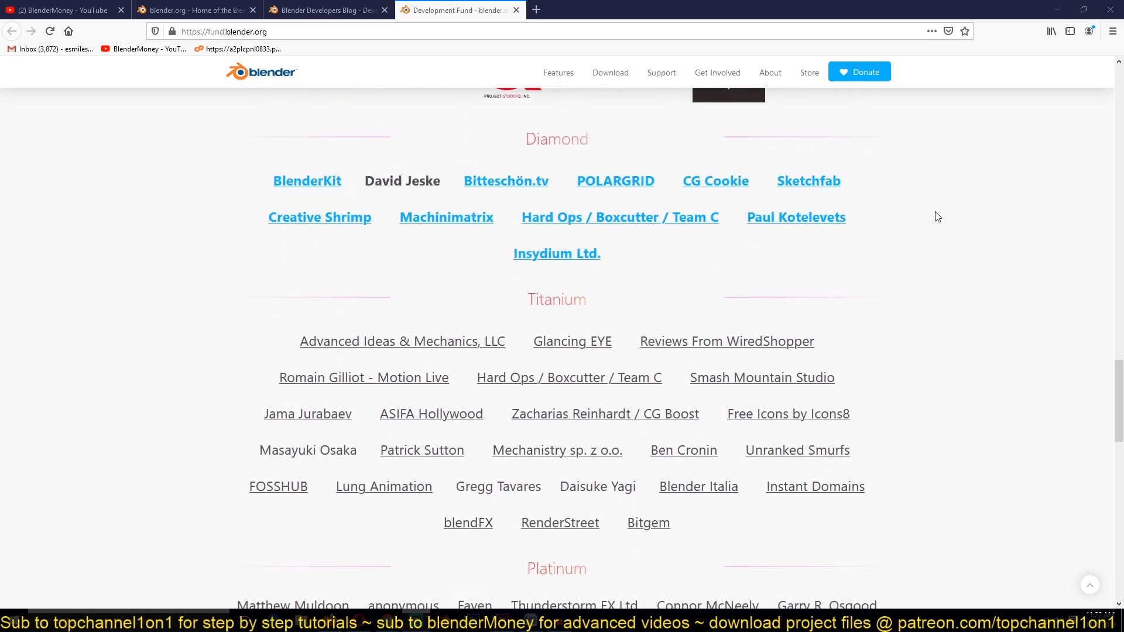
scroll("down", 3)
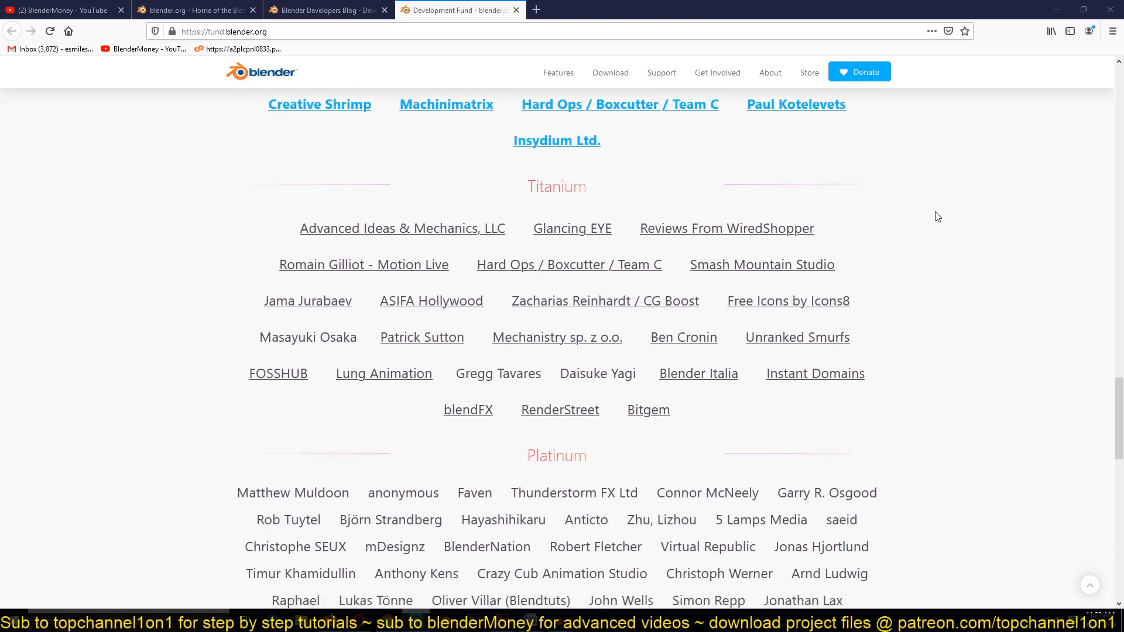
scroll("down", 3)
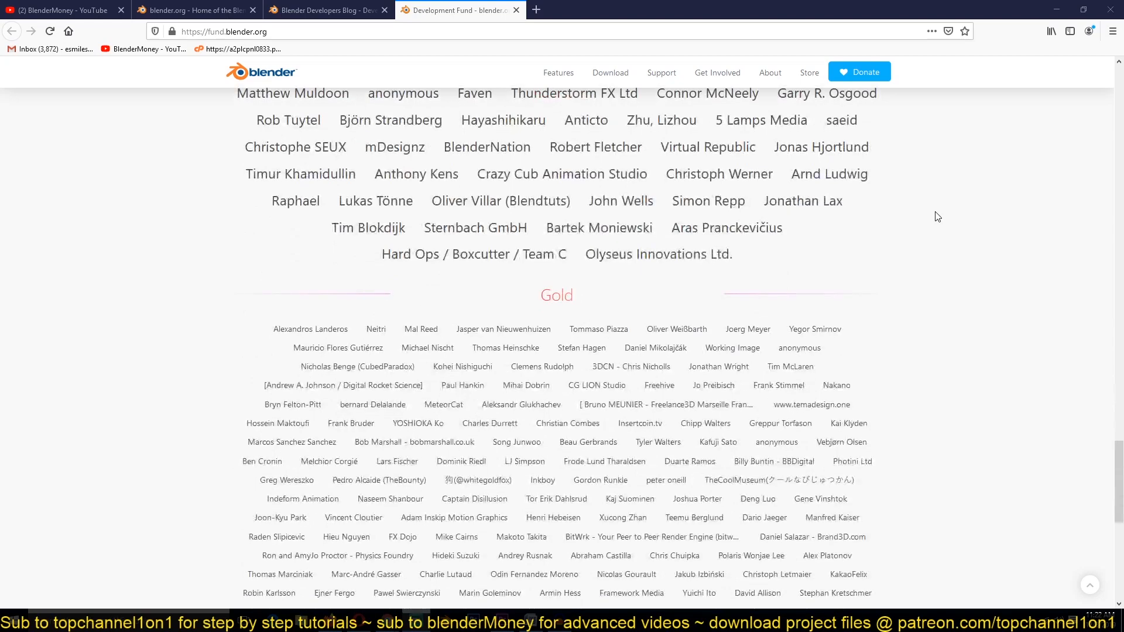
scroll("down", 3)
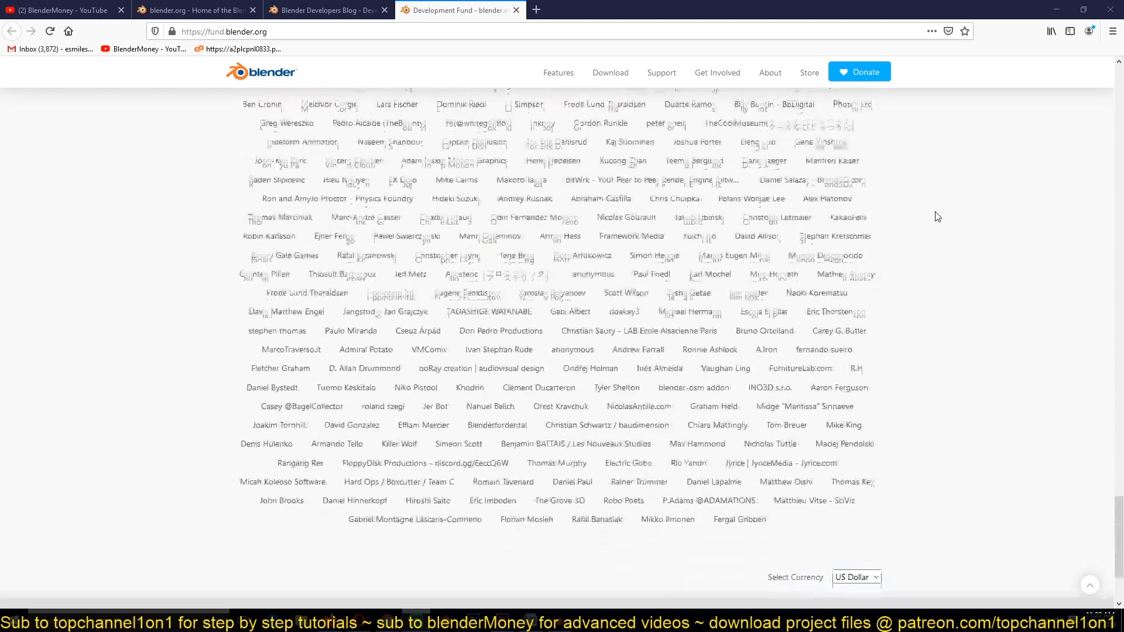
scroll("down", 3)
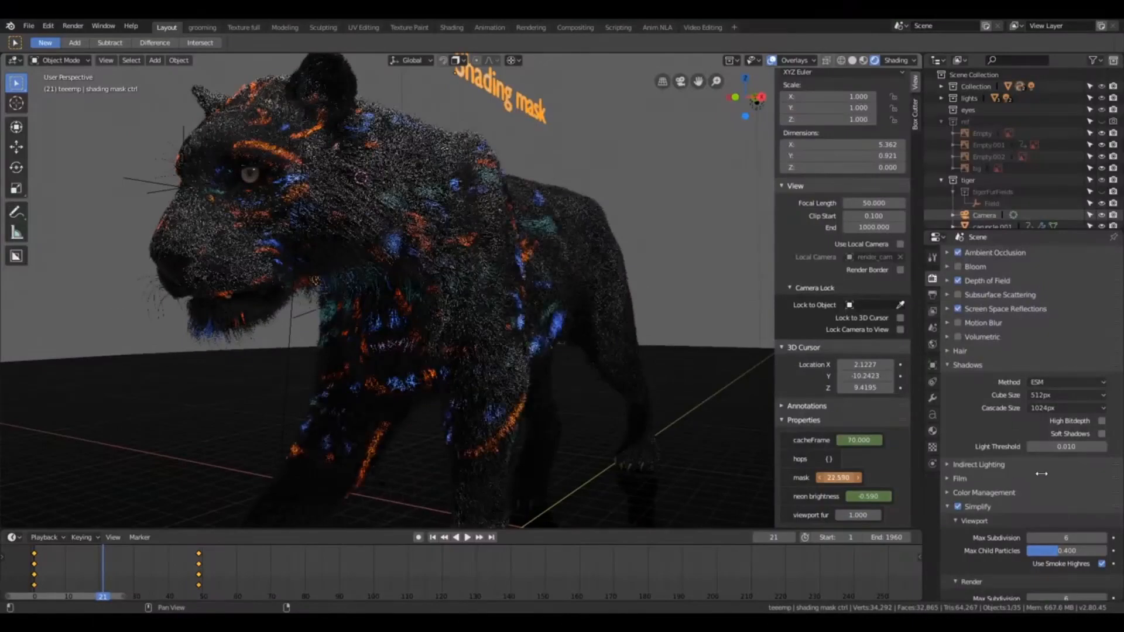
left_click(202, 13)
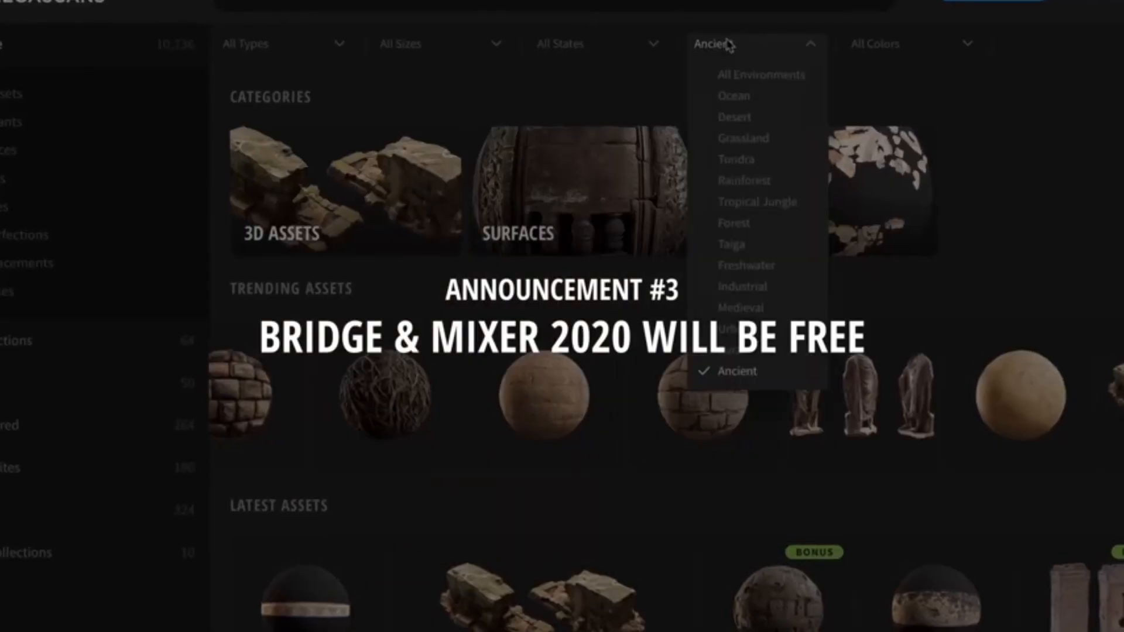
left_click(459, 10)
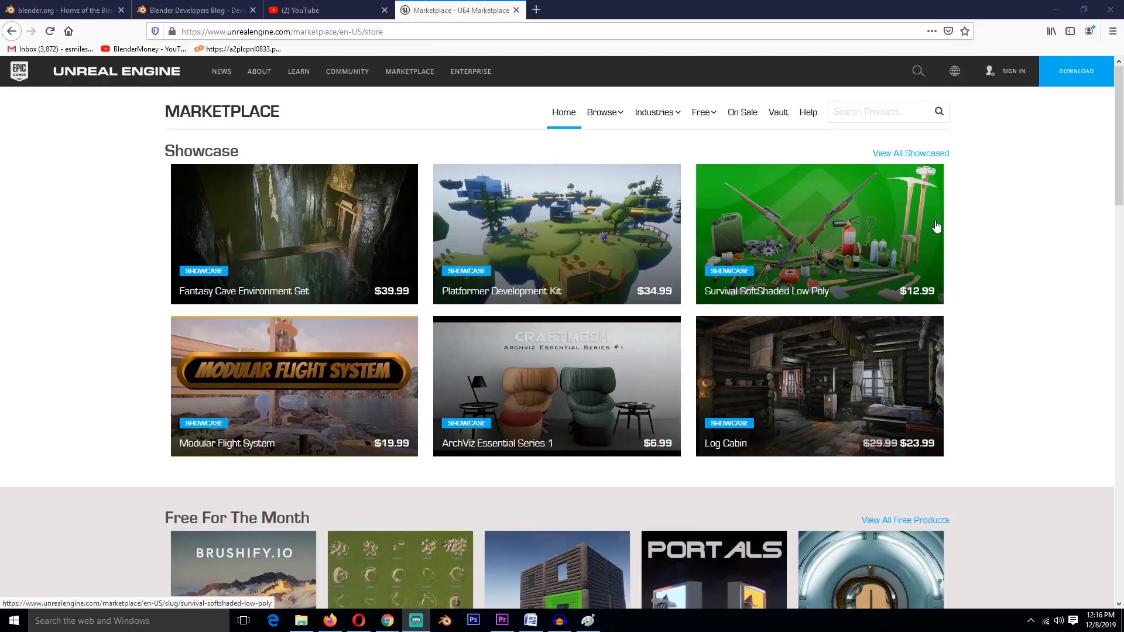
Scroll down to Free For The Month and through the free product results
scroll("down", 3)
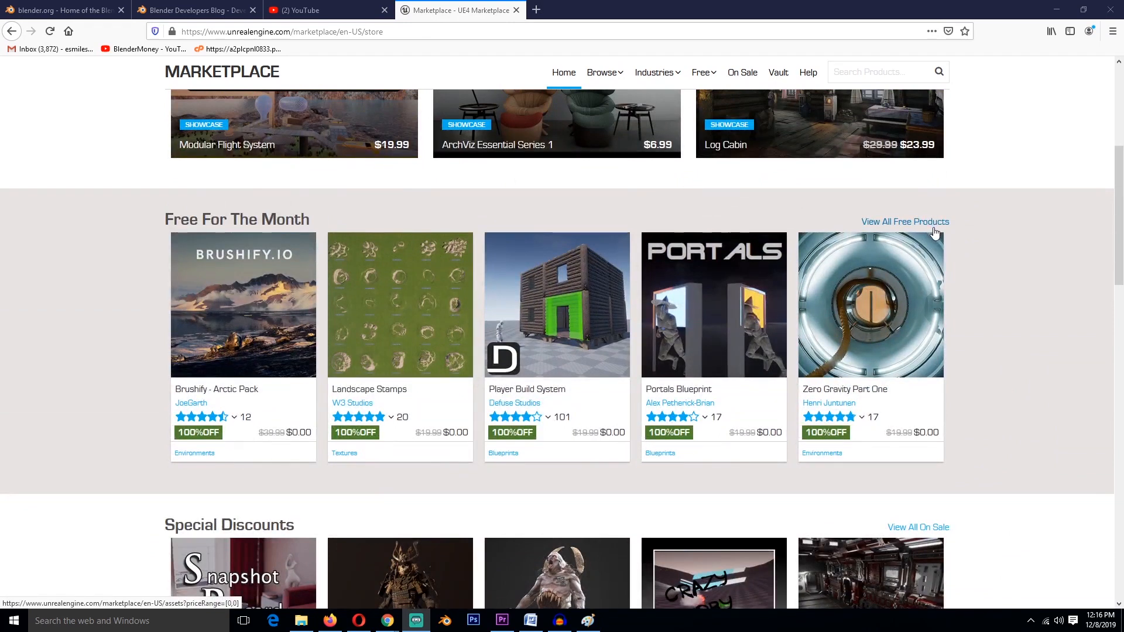
scroll("down", 3)
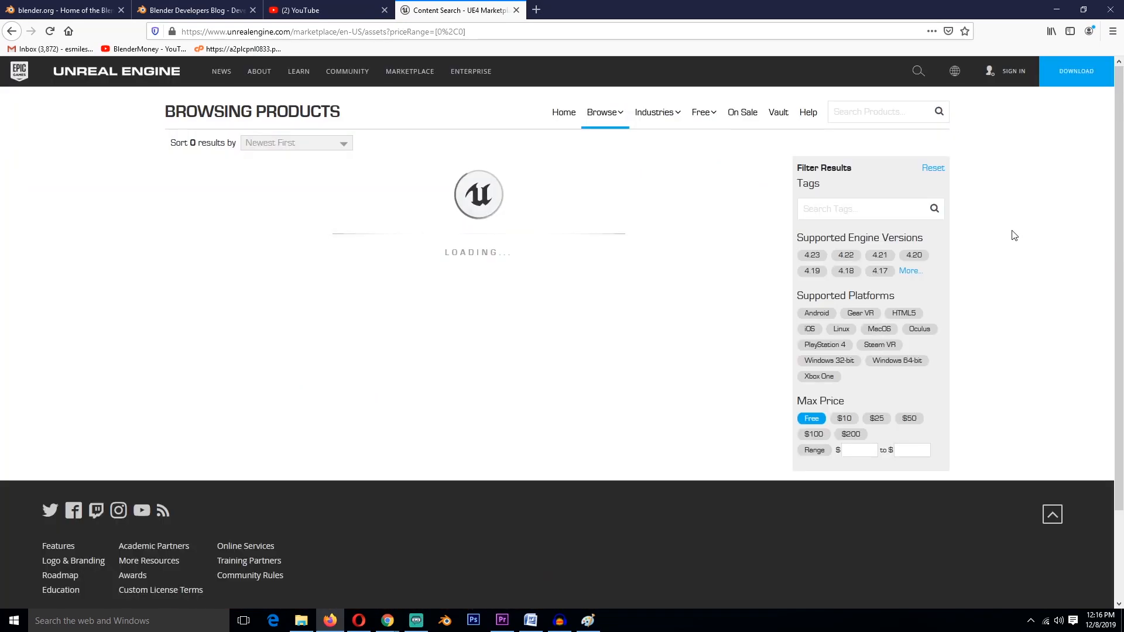
scroll("down", 3)
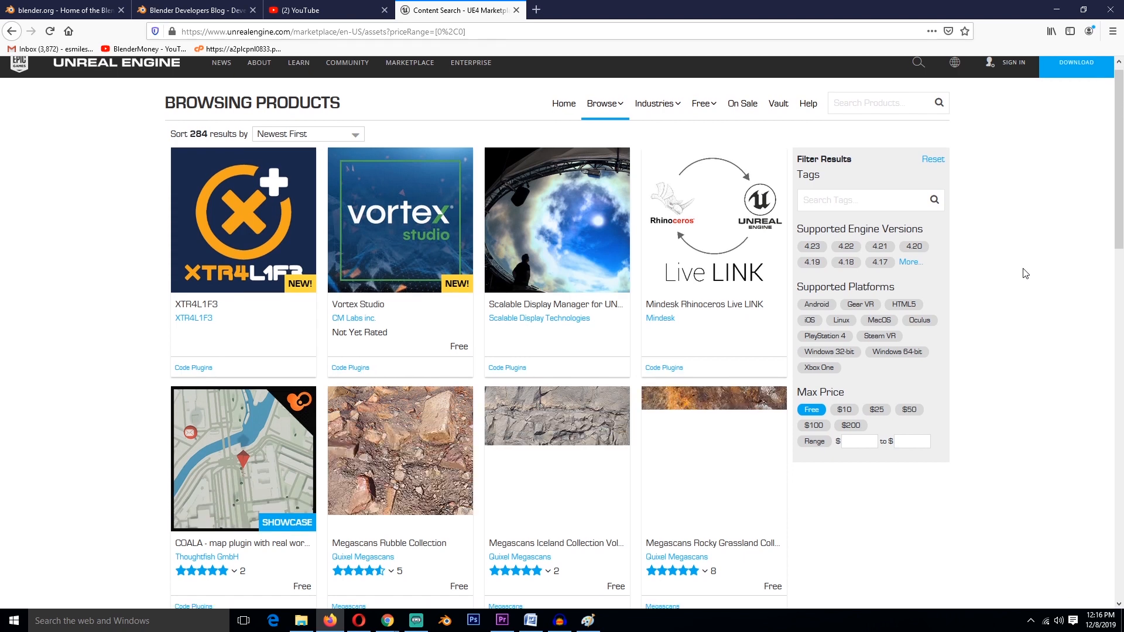
scroll("down", 3)
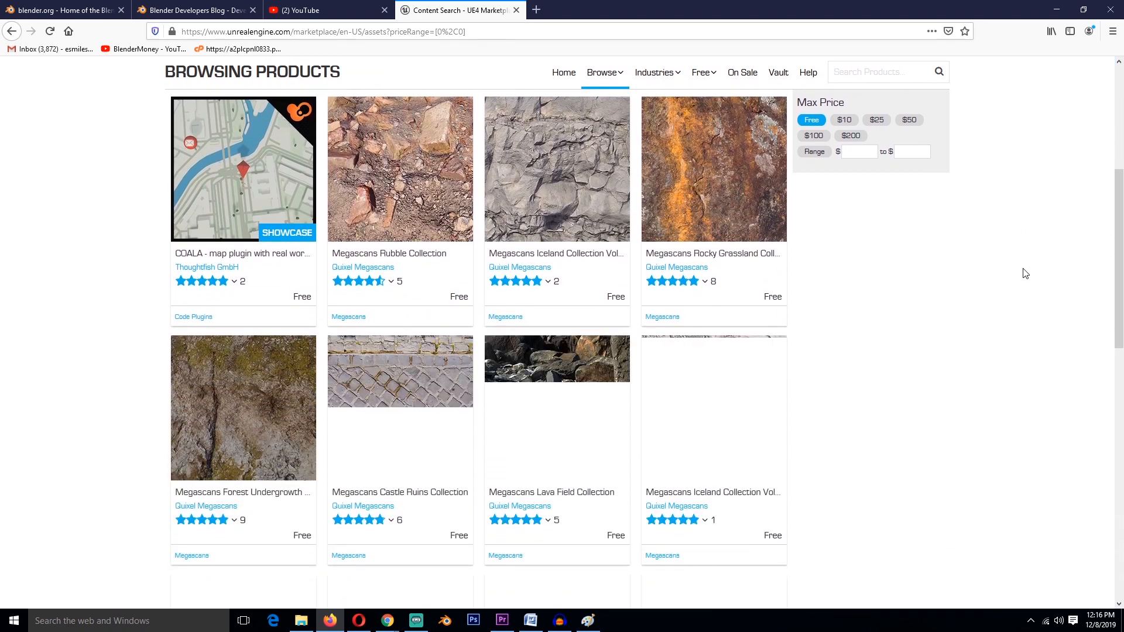
scroll("down", 3)
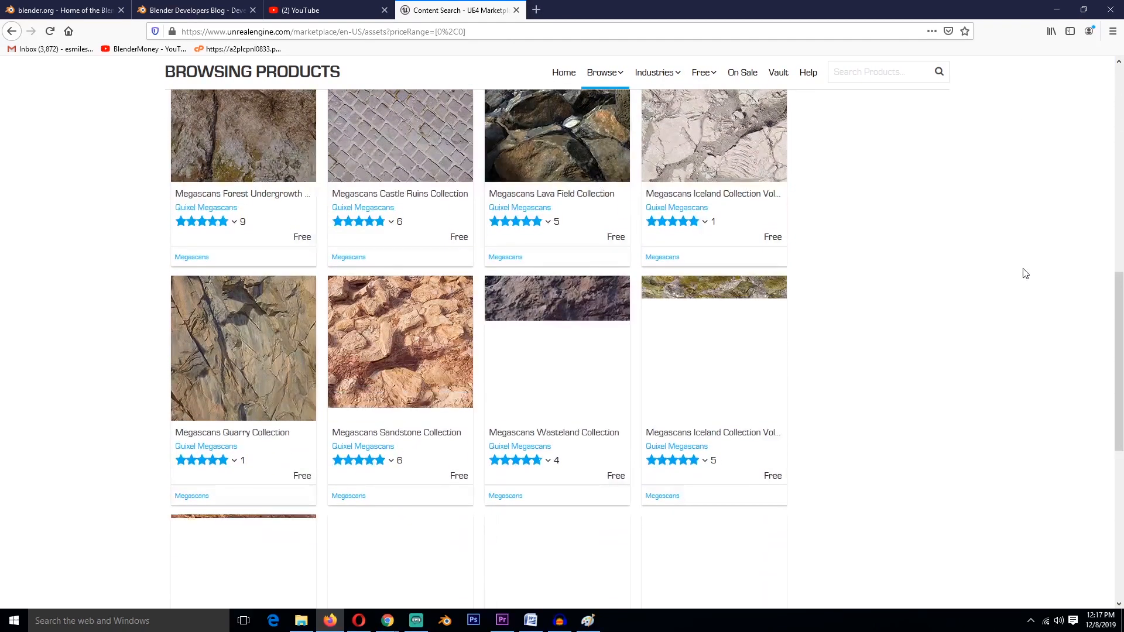
scroll("down", 3)
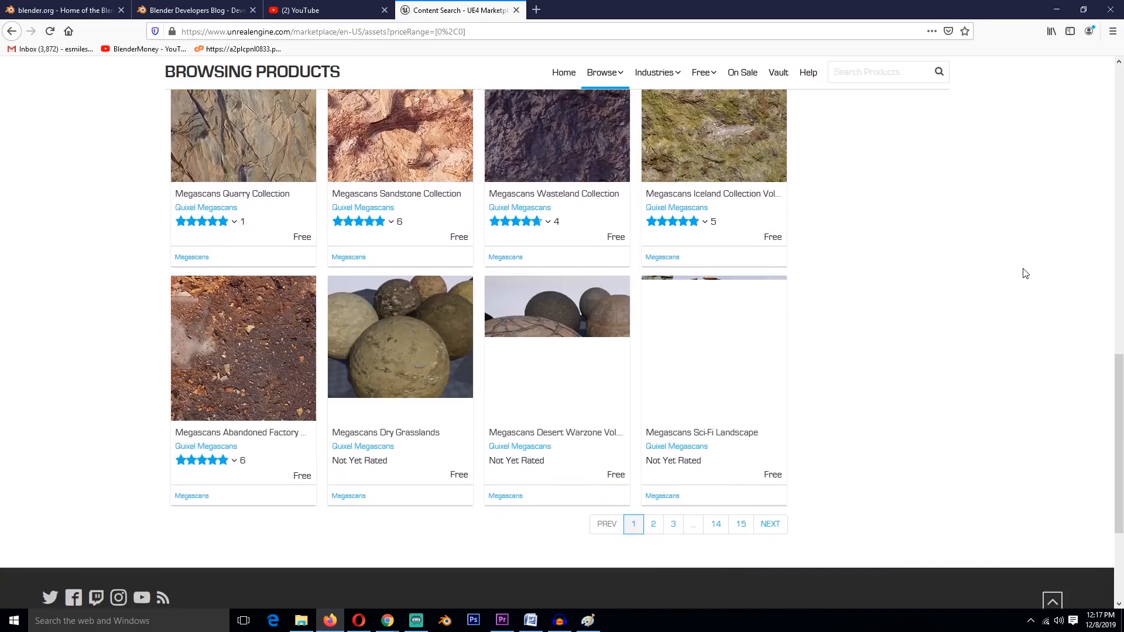
Return to the top of the free products and open the Megascans Rubble Collection page
scroll("up", 3)
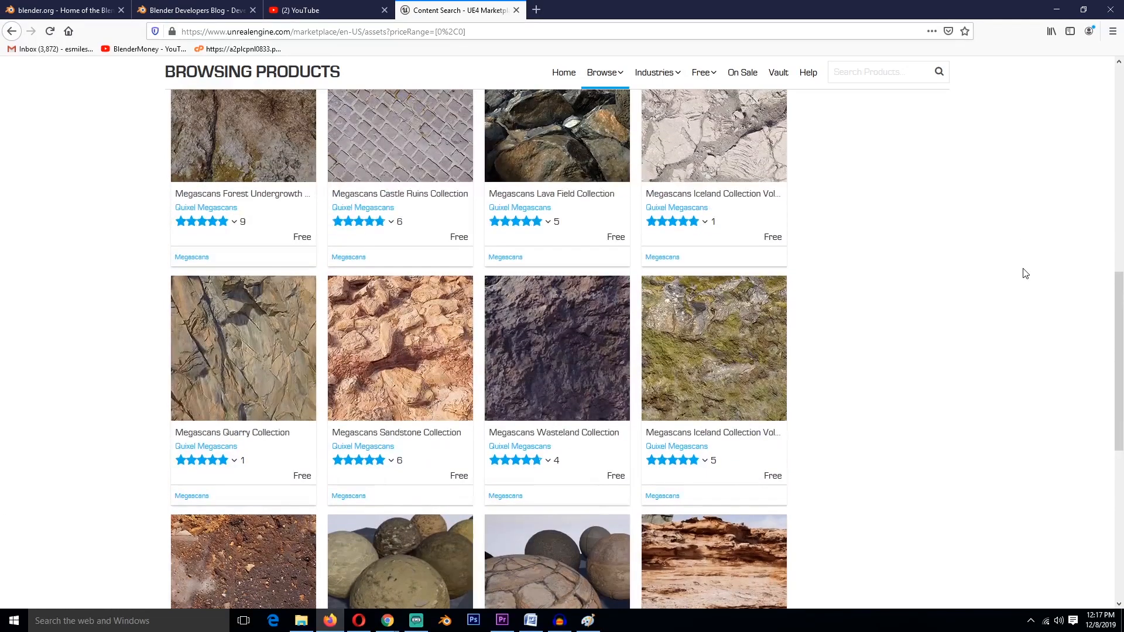
scroll("up", 3)
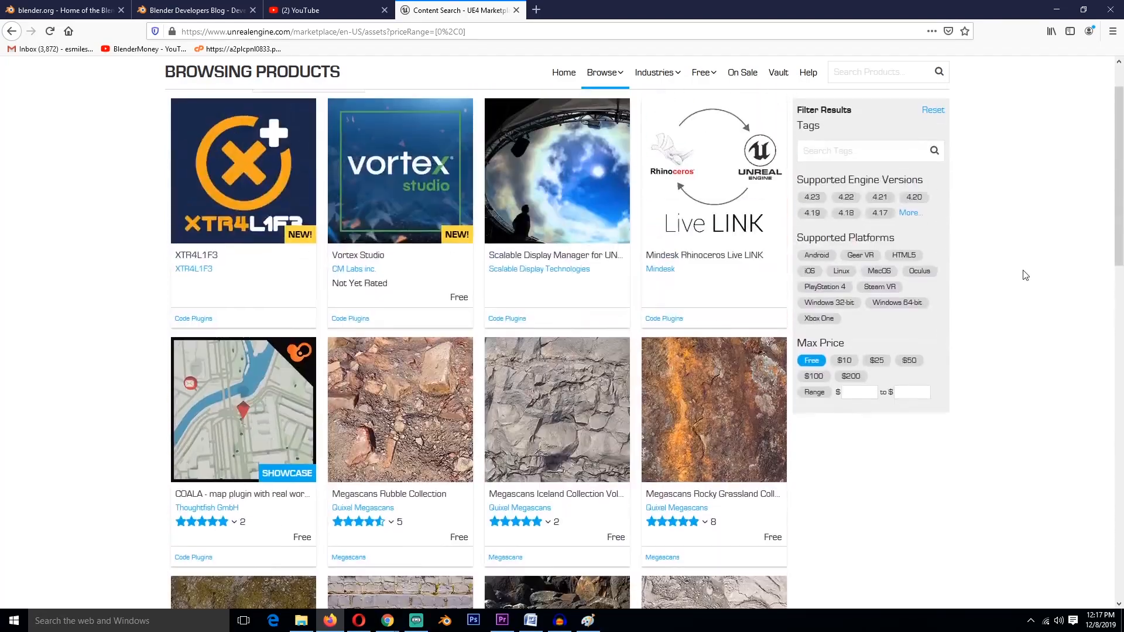
scroll("up", 3)
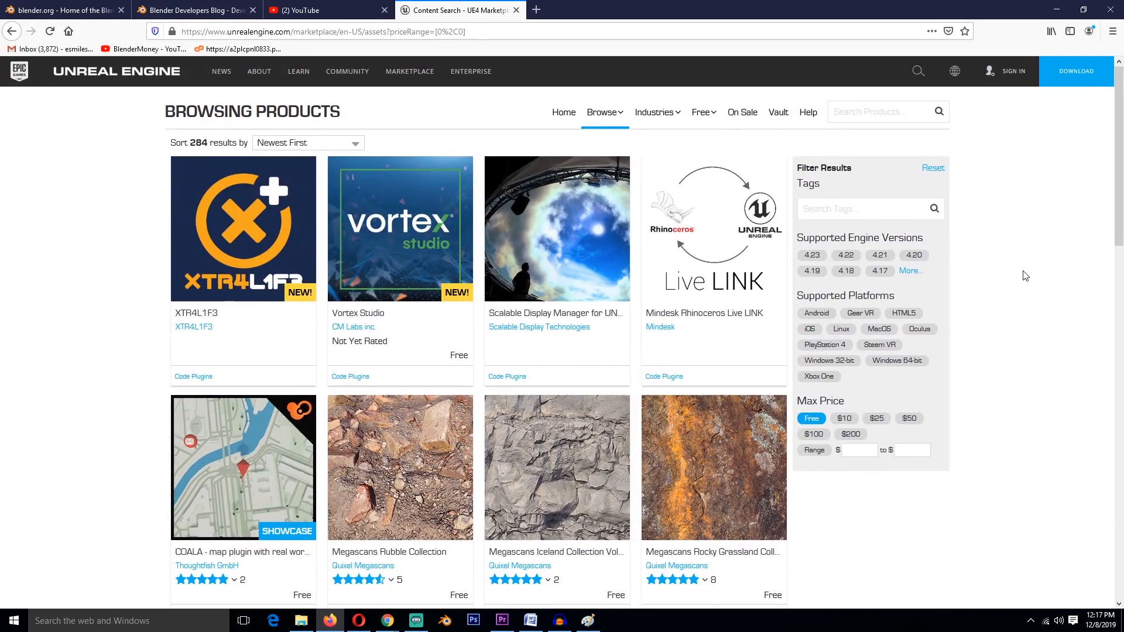
scroll("down", 3)
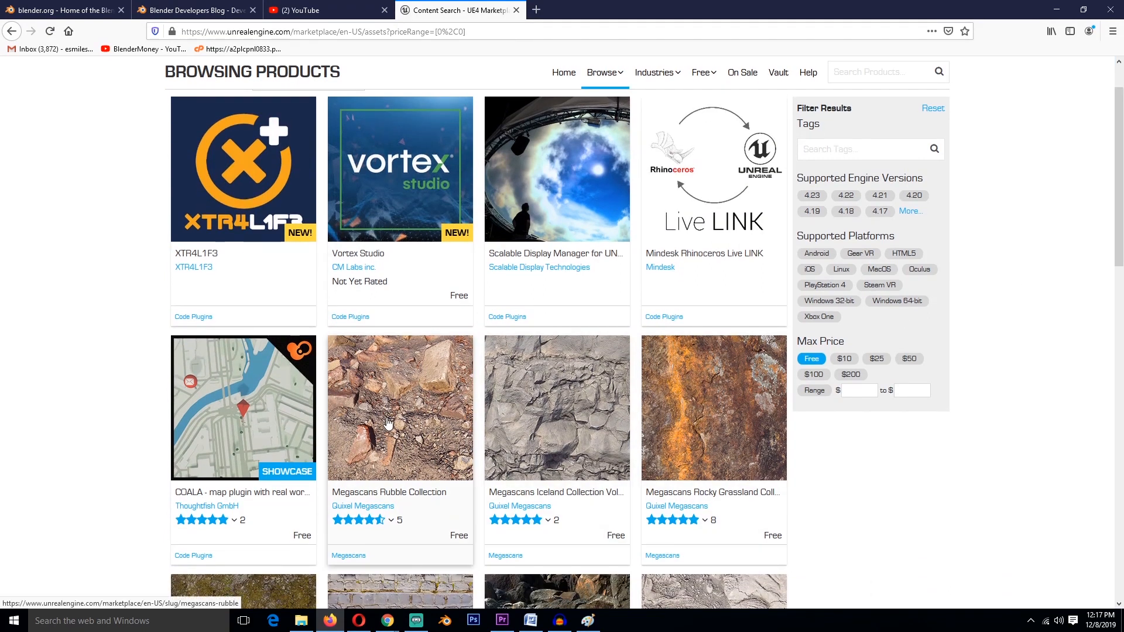
left_click(400, 406)
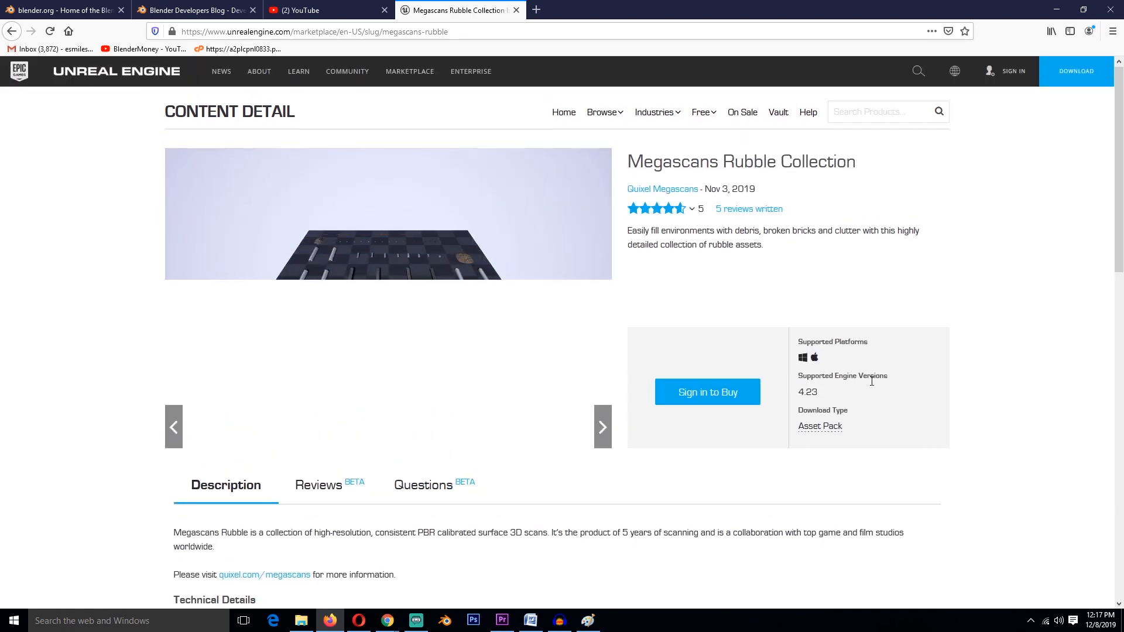
Scroll to the Technical Details list and highlight it for emphasis
scroll("down", 3)
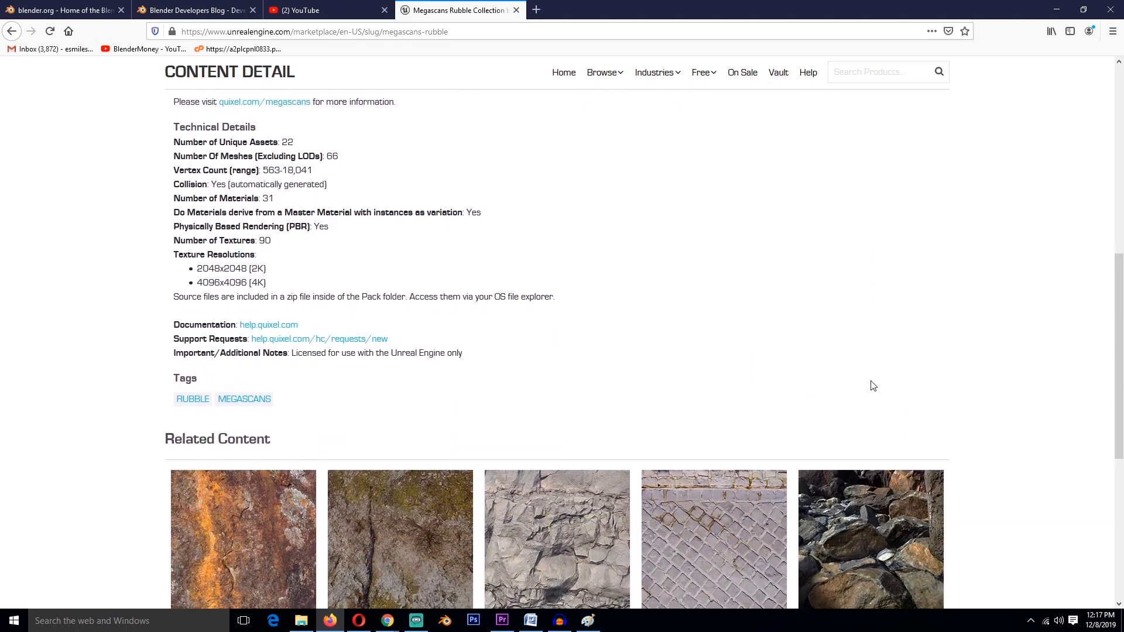
left_click_drag(173, 127, 294, 251)
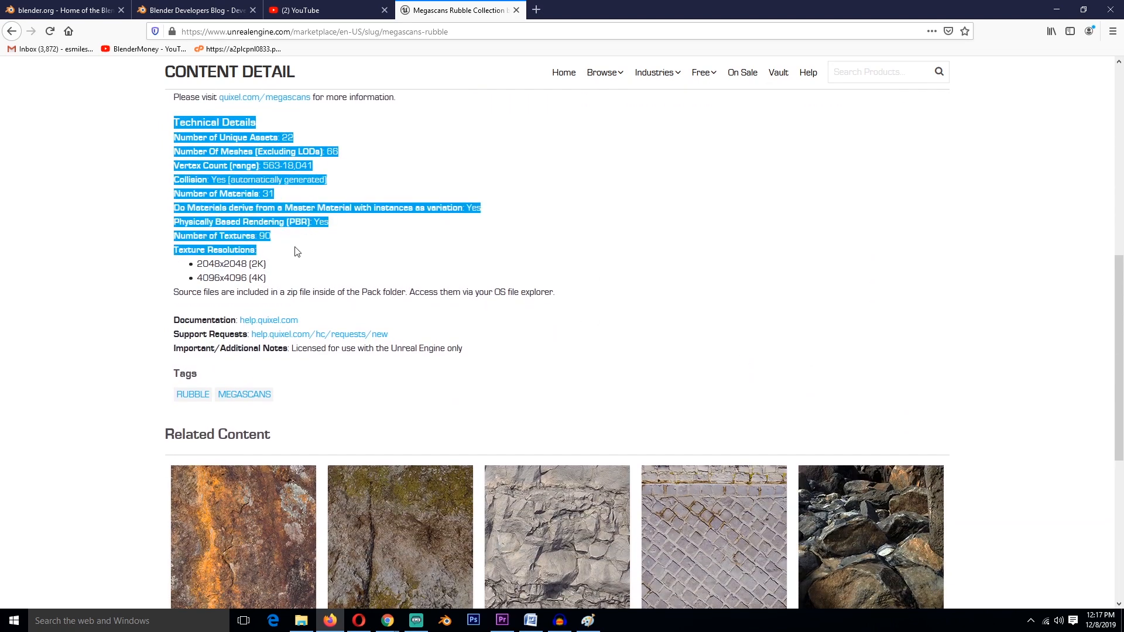
scroll("up", 3)
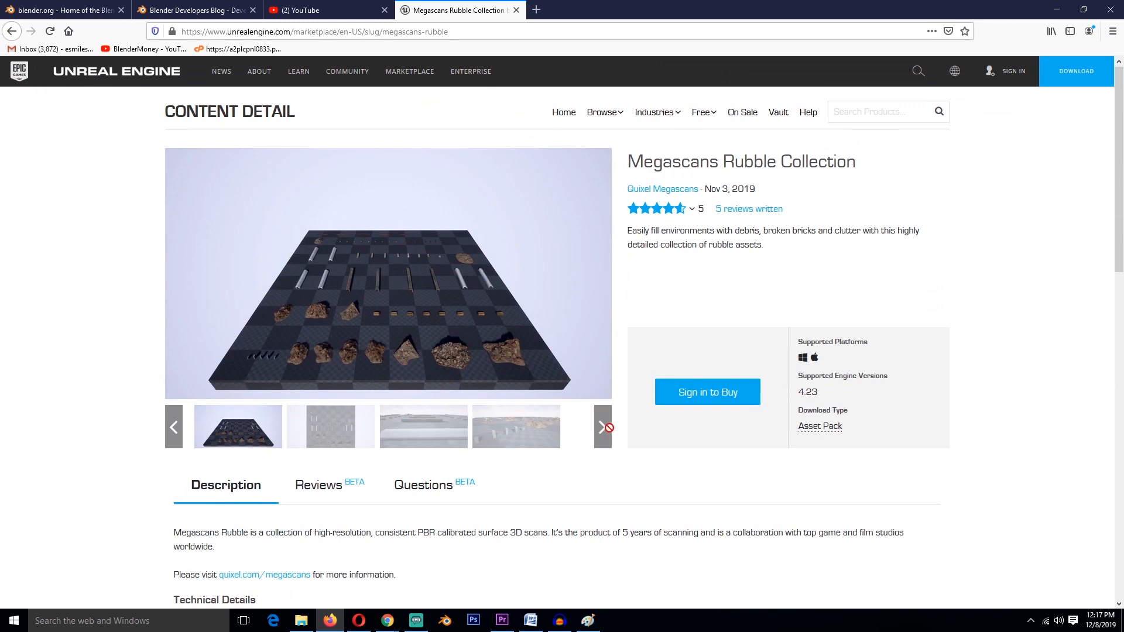
Cycle through three gallery preview images of the rubble assets, including the top-down view
left_click(330, 426)
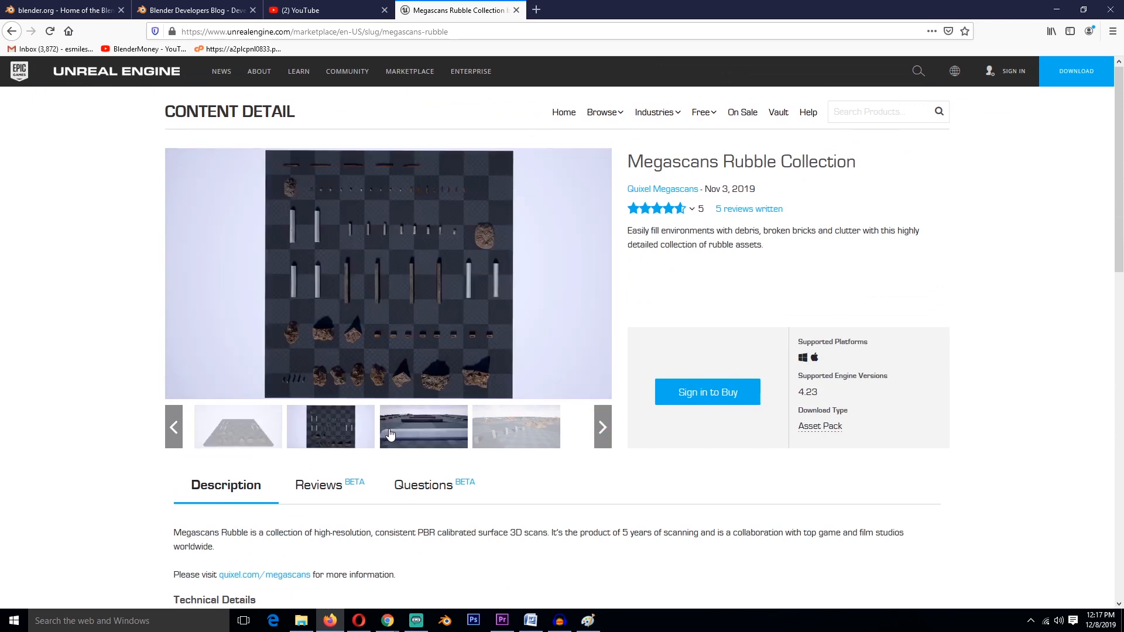
left_click(516, 427)
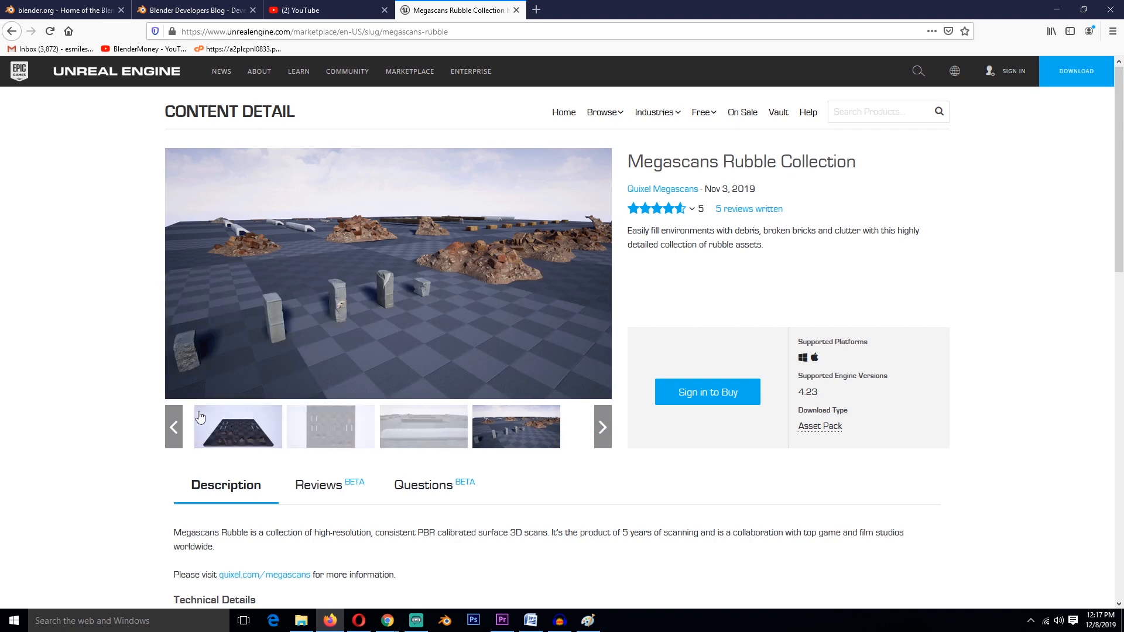
left_click(237, 426)
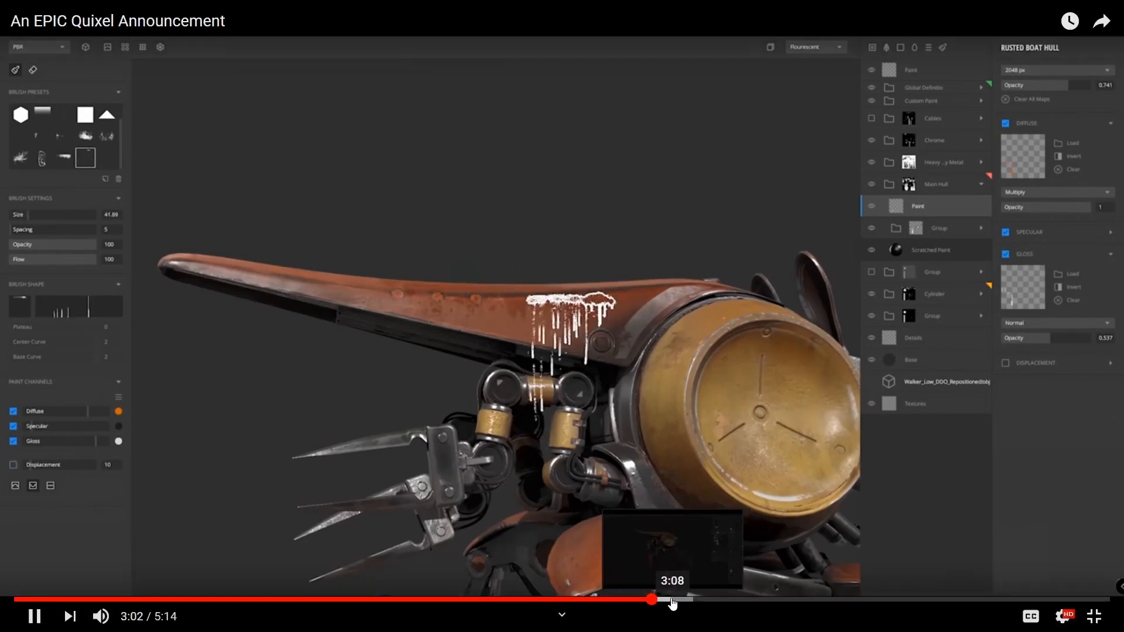
Jump the Quixel announcement video ahead to 3:08 on the progress bar
left_click(651, 600)
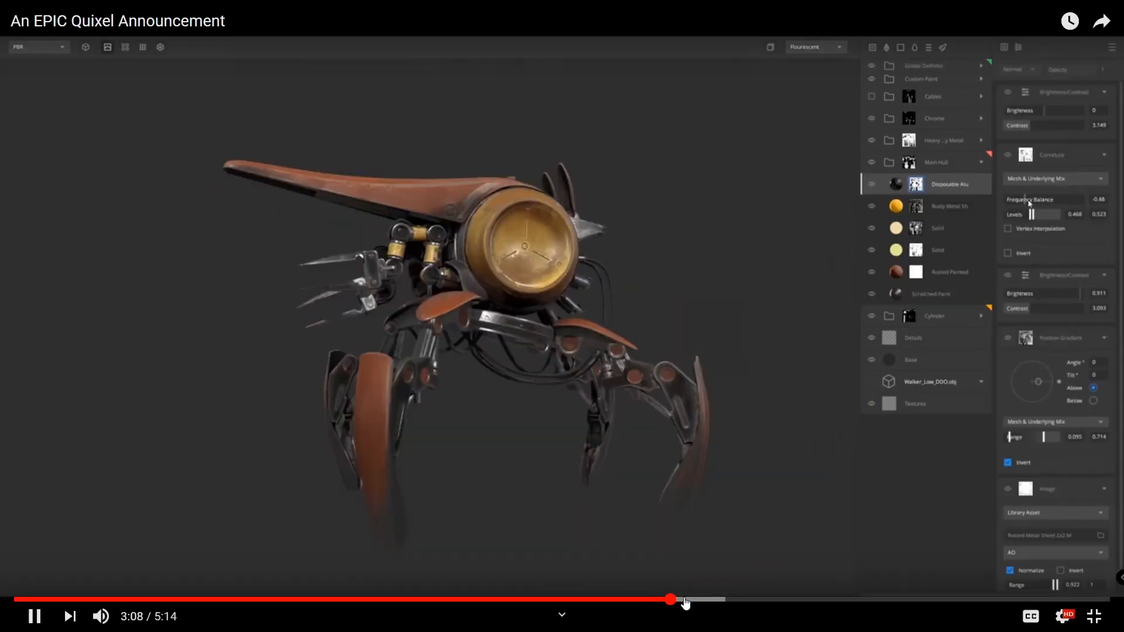